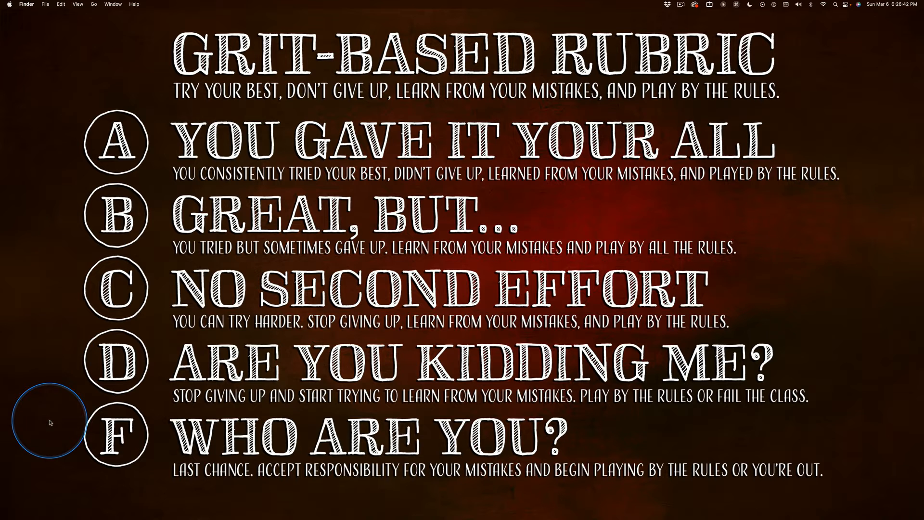
{"action": "mouse_move", "coordinate": [648, 278]}
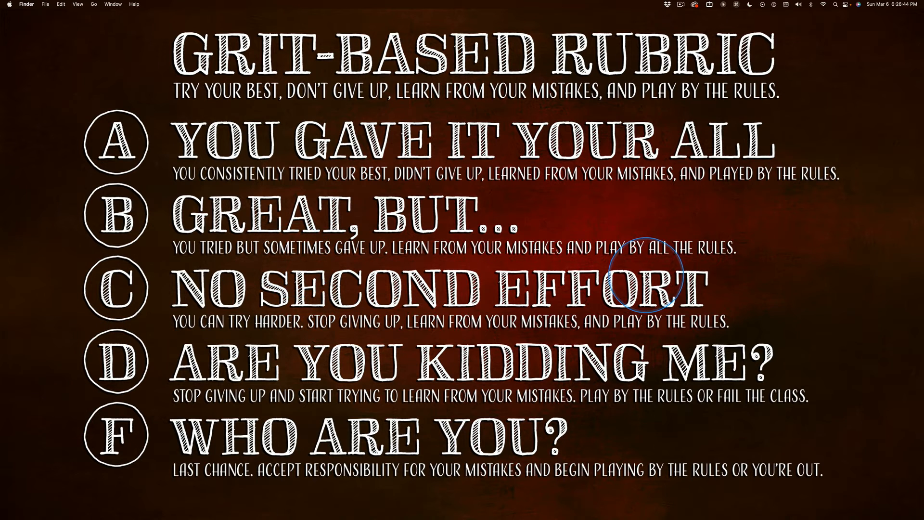
{"action": "mouse_move", "coordinate": [37, 261]}
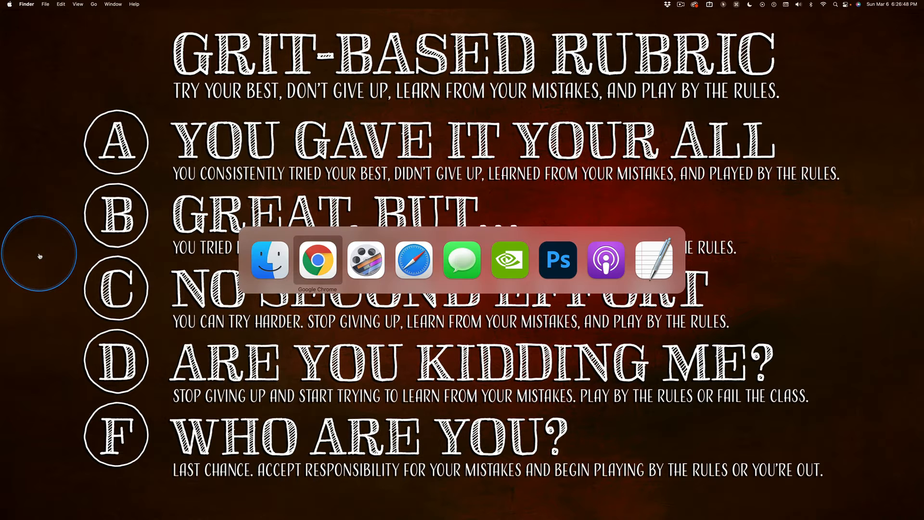
Bring Chrome's 'Why do you grade different?' page forward and scroll down to its FAQ and updates list.
{"action": "left_click", "coordinate": [317, 259]}
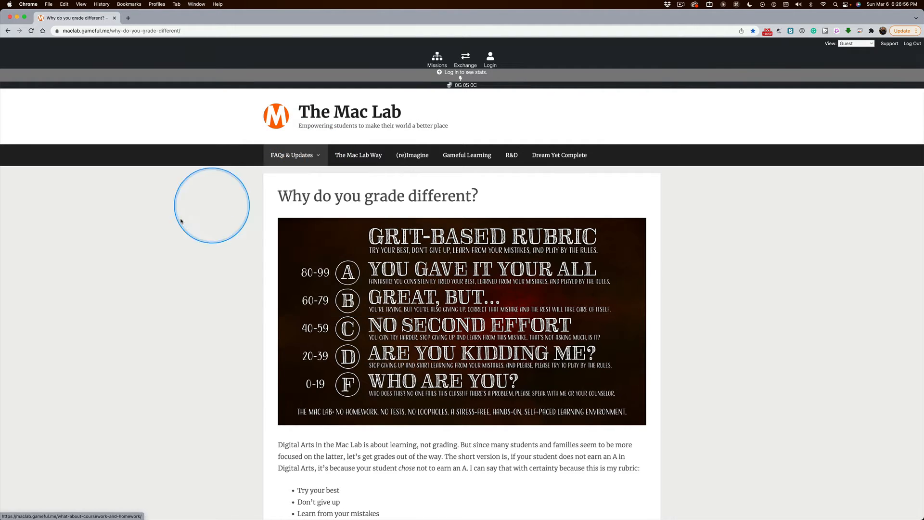
{"action": "scroll", "scroll_direction": "down", "scroll_amount": 3}
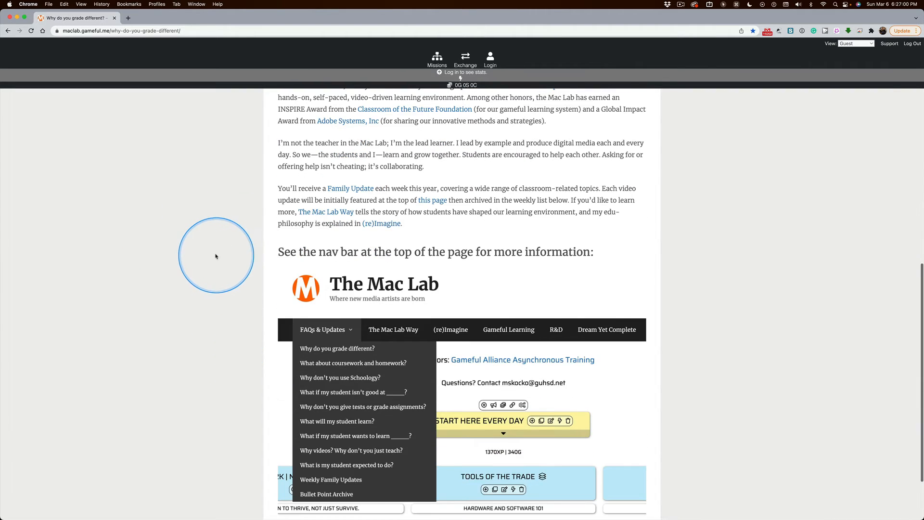
{"action": "scroll", "scroll_direction": "down", "scroll_amount": 3}
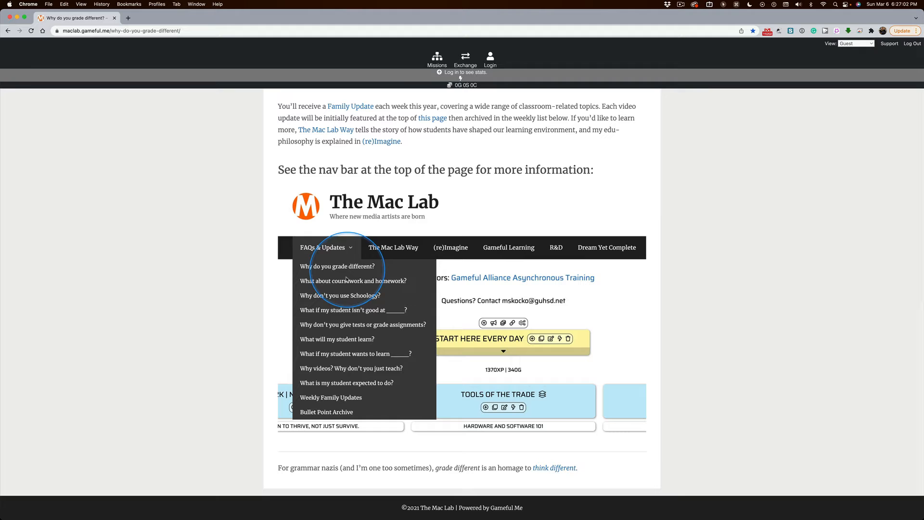
{"action": "left_click", "coordinate": [338, 265]}
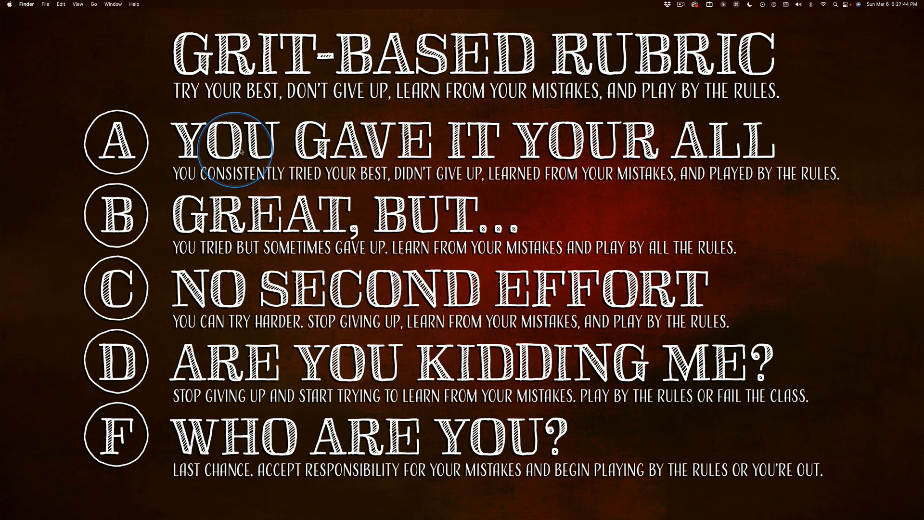
{"action": "mouse_move", "coordinate": [290, 108]}
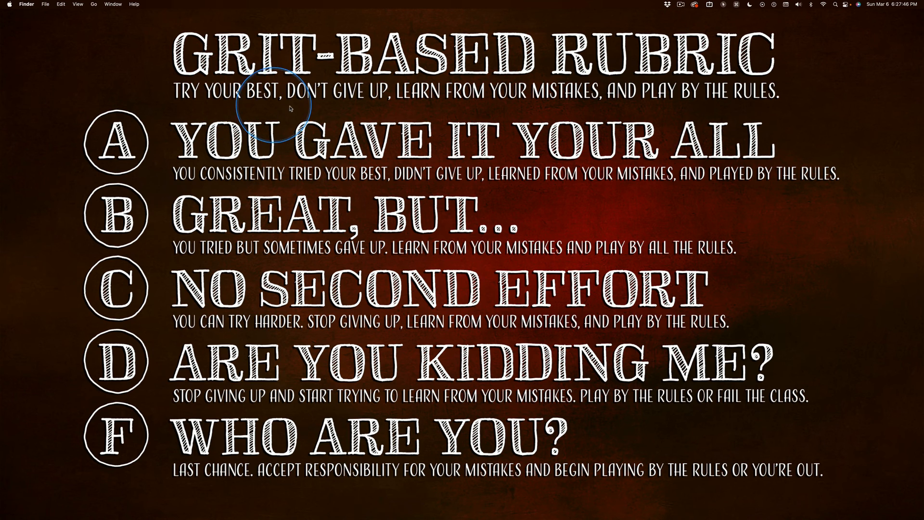
{"action": "mouse_move", "coordinate": [600, 103]}
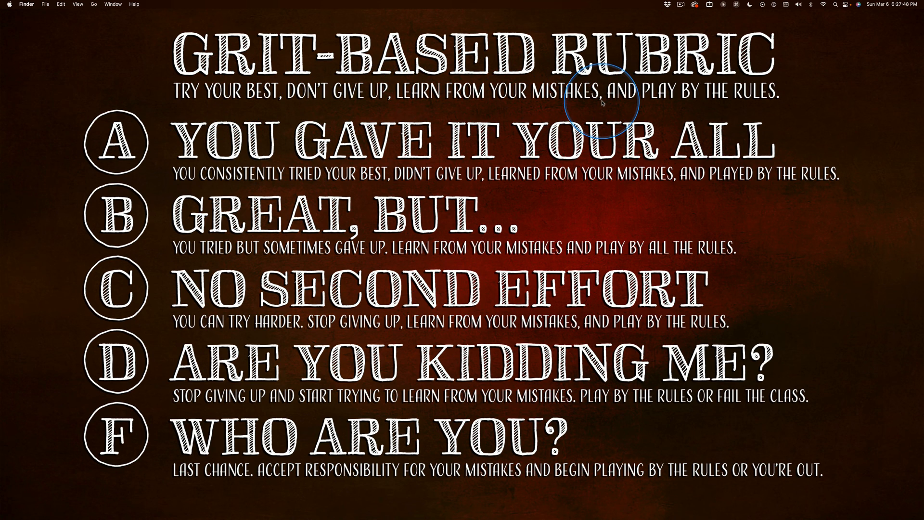
{"action": "mouse_move", "coordinate": [810, 100]}
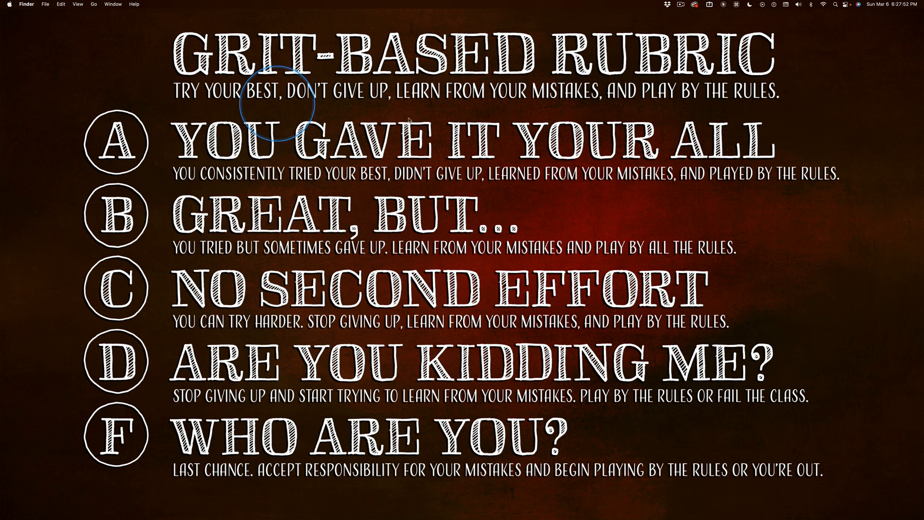
{"action": "mouse_move", "coordinate": [872, 118]}
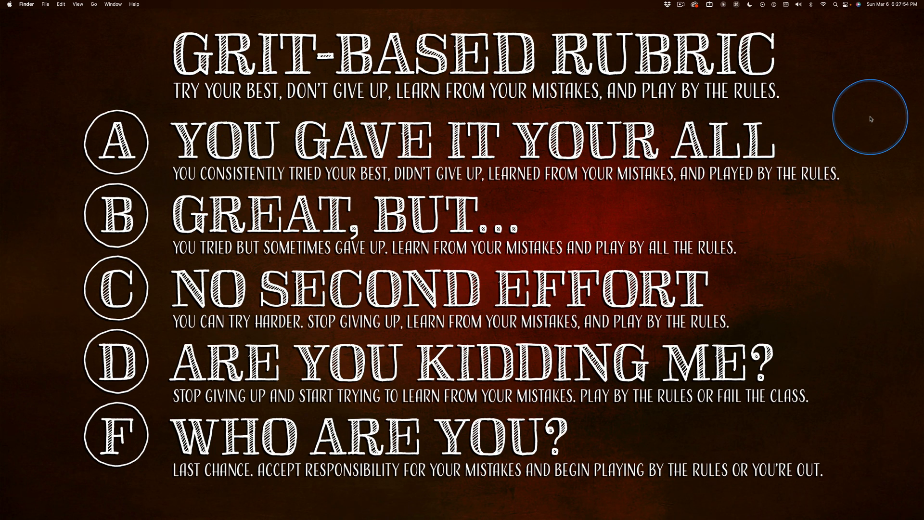